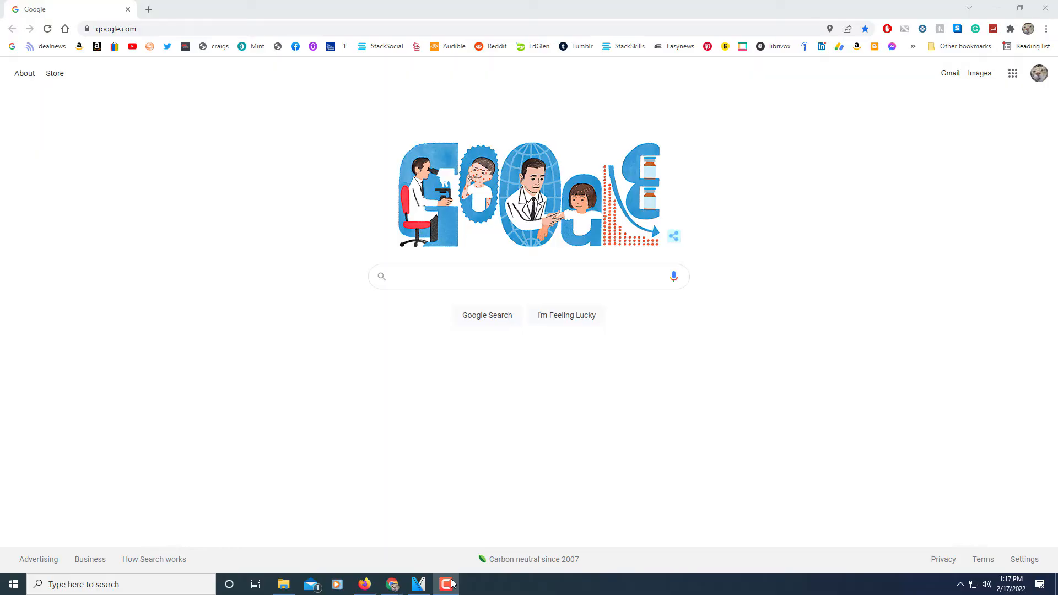
{"action": "mouse_move", "coordinate": [605, 584]}
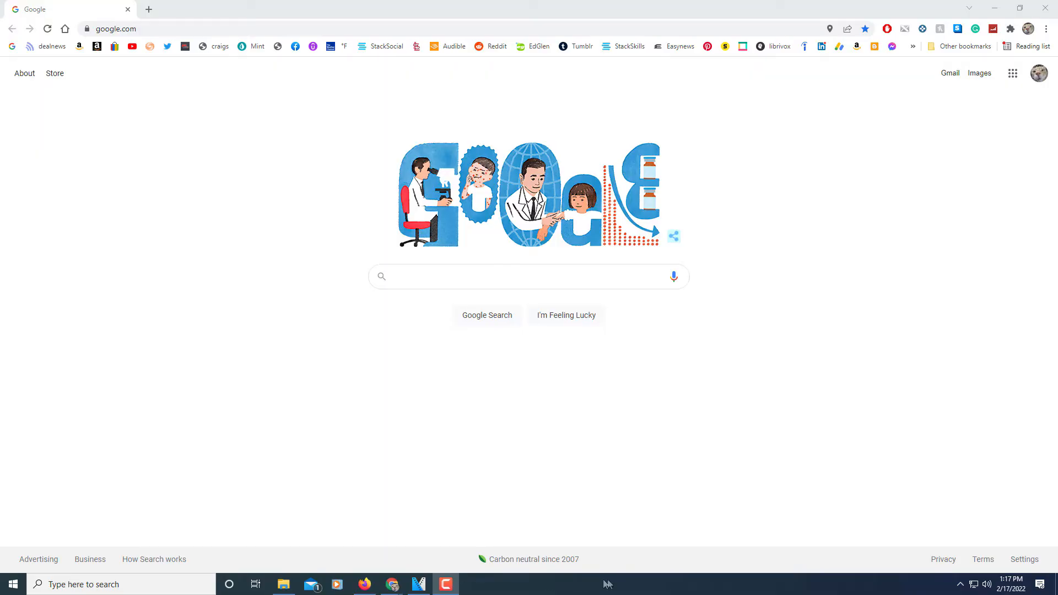
{"action": "mouse_move", "coordinate": [866, 351]}
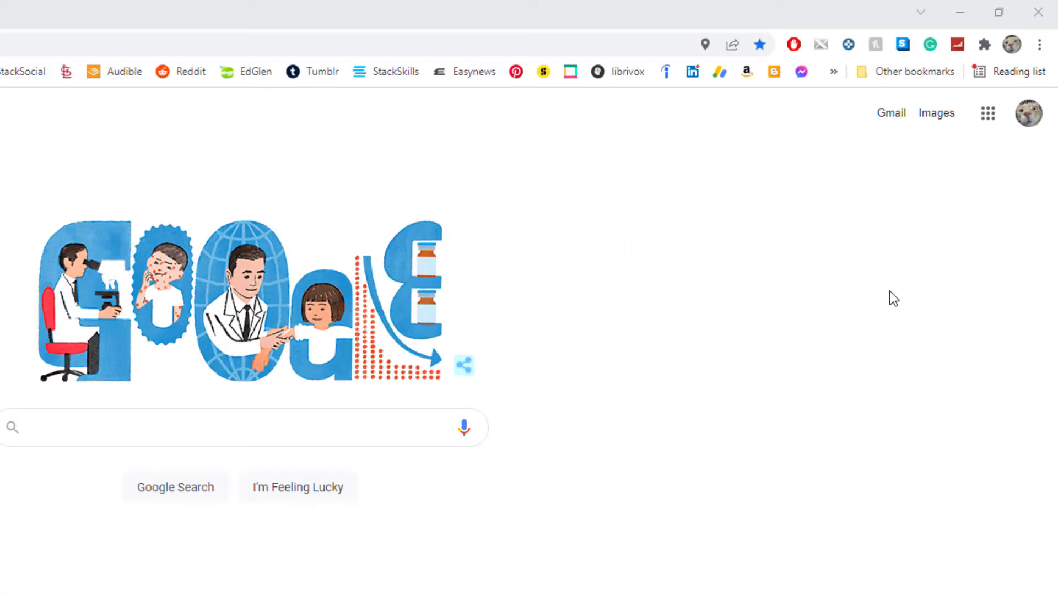
{"action": "mouse_move", "coordinate": [1039, 45]}
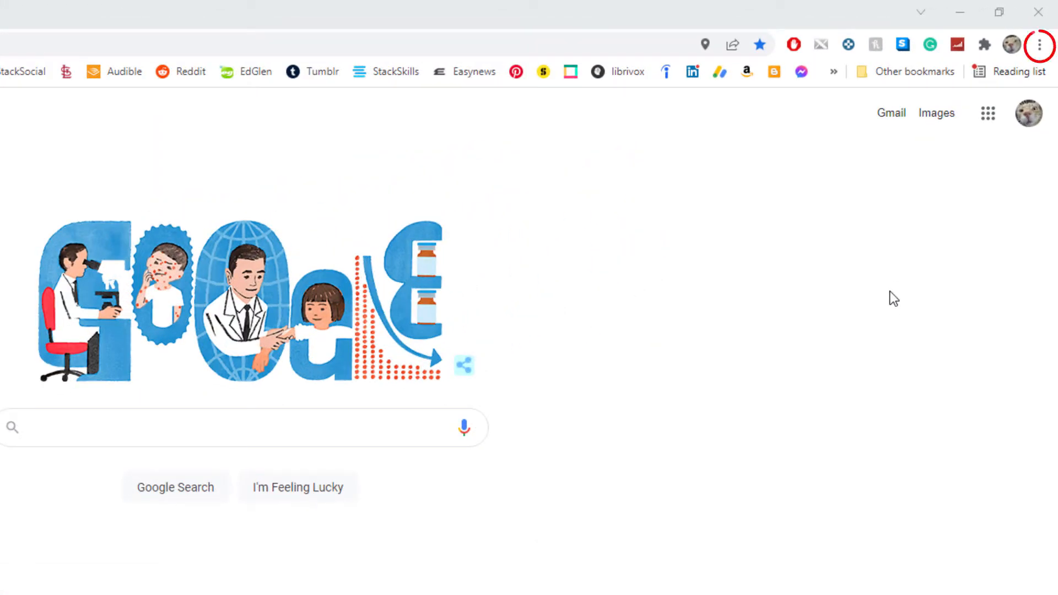
{"action": "mouse_move", "coordinate": [1045, 55]}
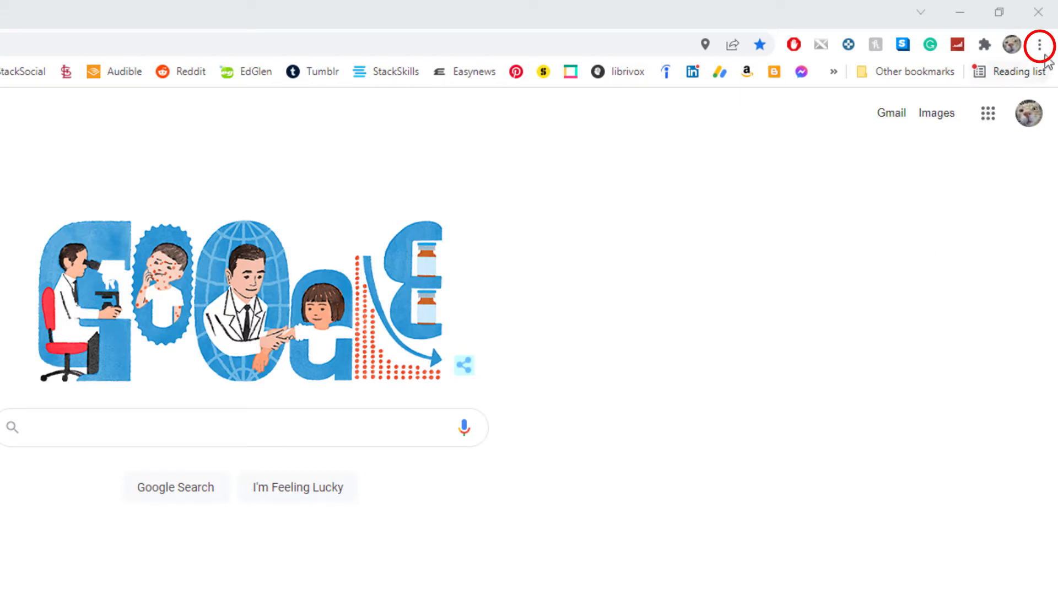
Open Chrome Settings from the three-dot menu
{"action": "left_click", "coordinate": [1040, 45]}
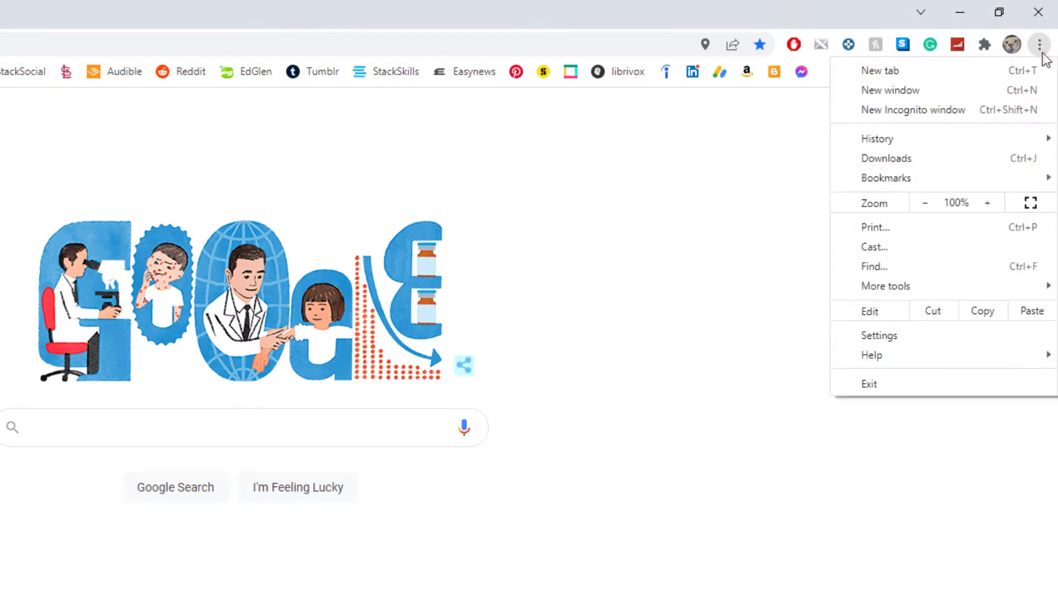
{"action": "mouse_move", "coordinate": [879, 336]}
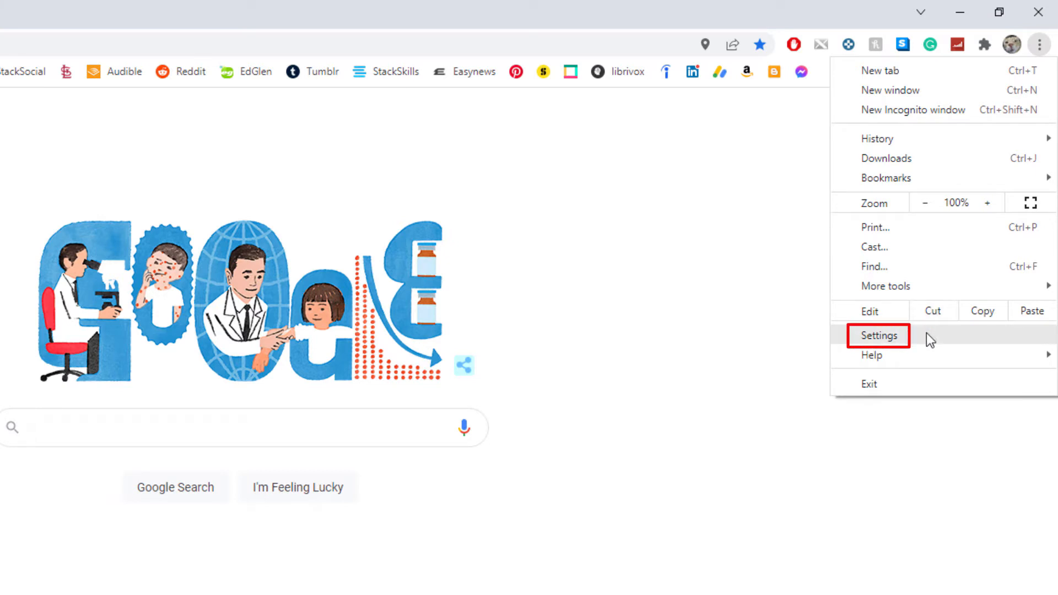
{"action": "left_click", "coordinate": [878, 336]}
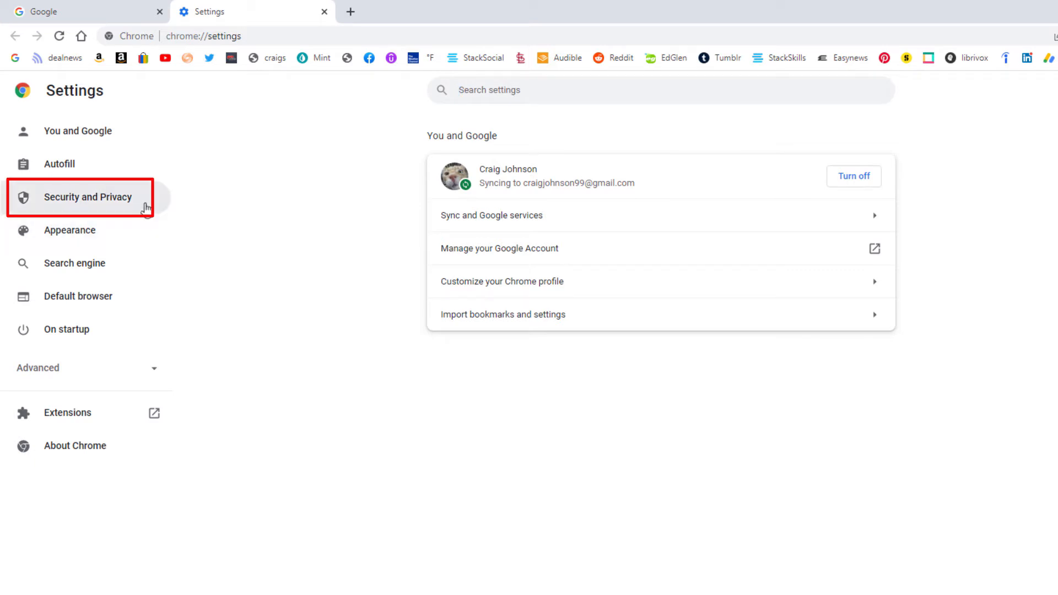
Show the Security and Privacy section of Settings
{"action": "left_click", "coordinate": [88, 196]}
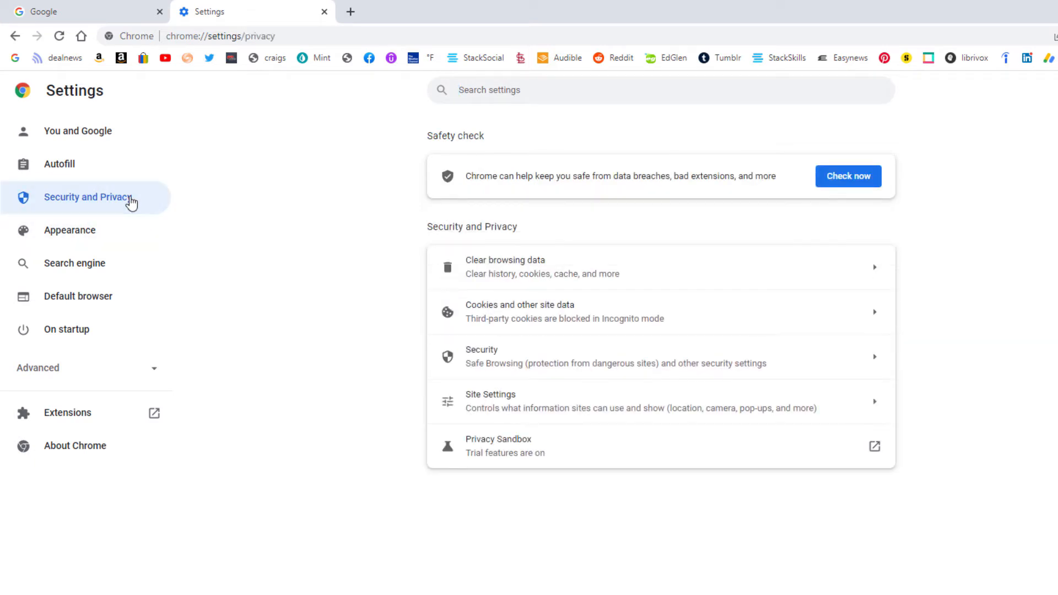
{"action": "mouse_move", "coordinate": [326, 369]}
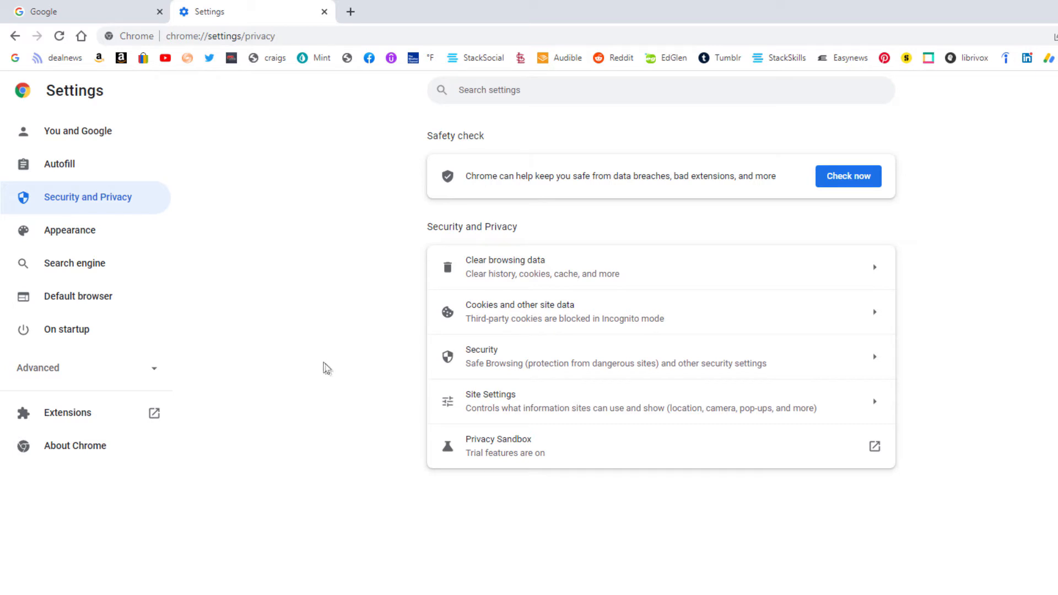
{"action": "mouse_move", "coordinate": [369, 389]}
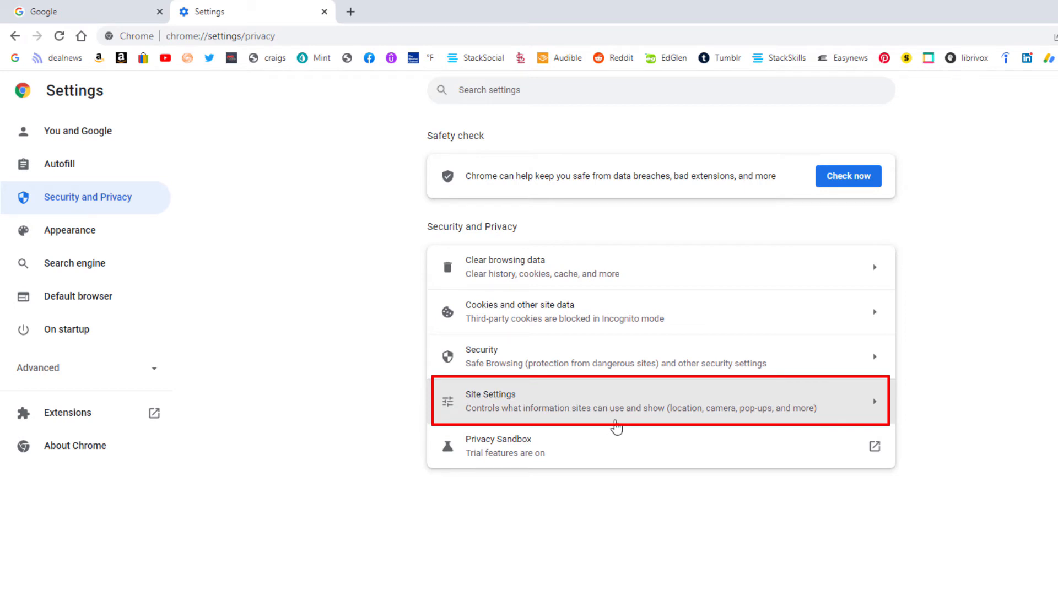
{"action": "mouse_move", "coordinate": [628, 414]}
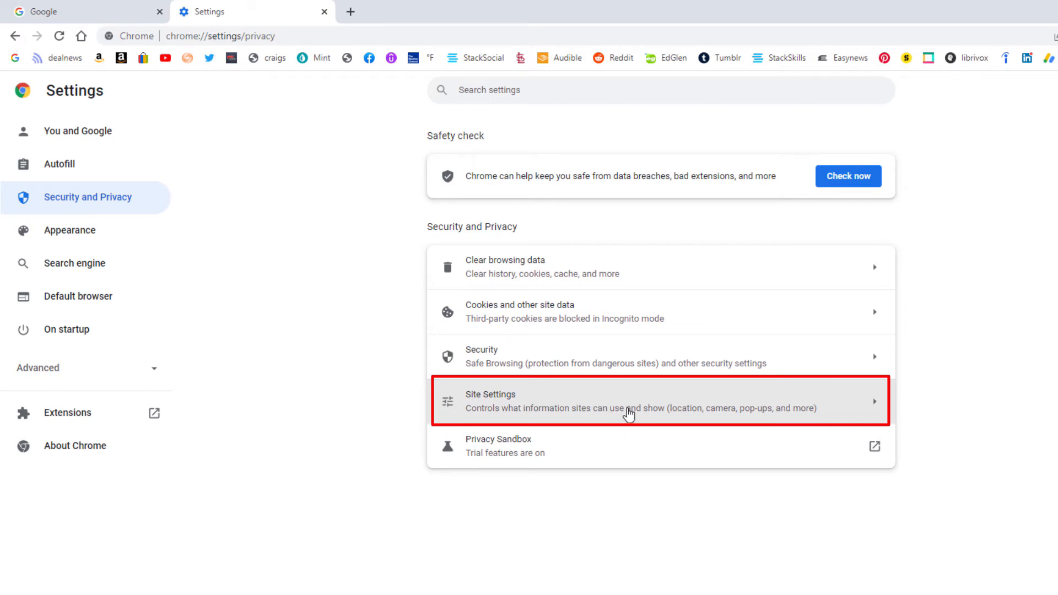
Open Site Settings and scroll to the Permissions list
{"action": "left_click", "coordinate": [627, 401]}
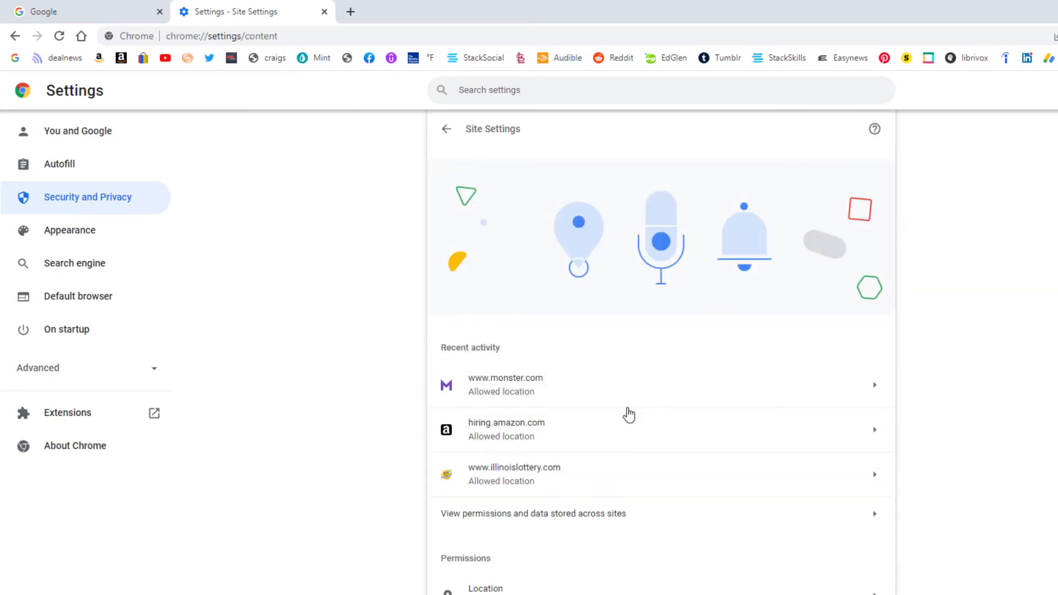
{"action": "scroll", "scroll_direction": "down", "scroll_amount": 3}
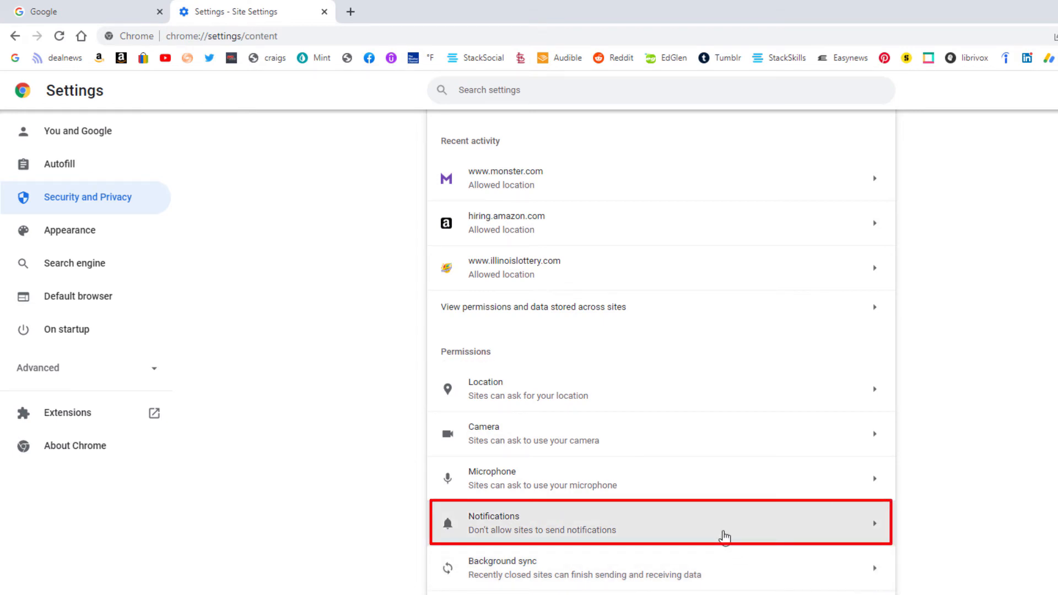
In Notifications, try 'Sites can ask' and quieter messaging, then choose 'Don't allow sites'
{"action": "left_click", "coordinate": [662, 522]}
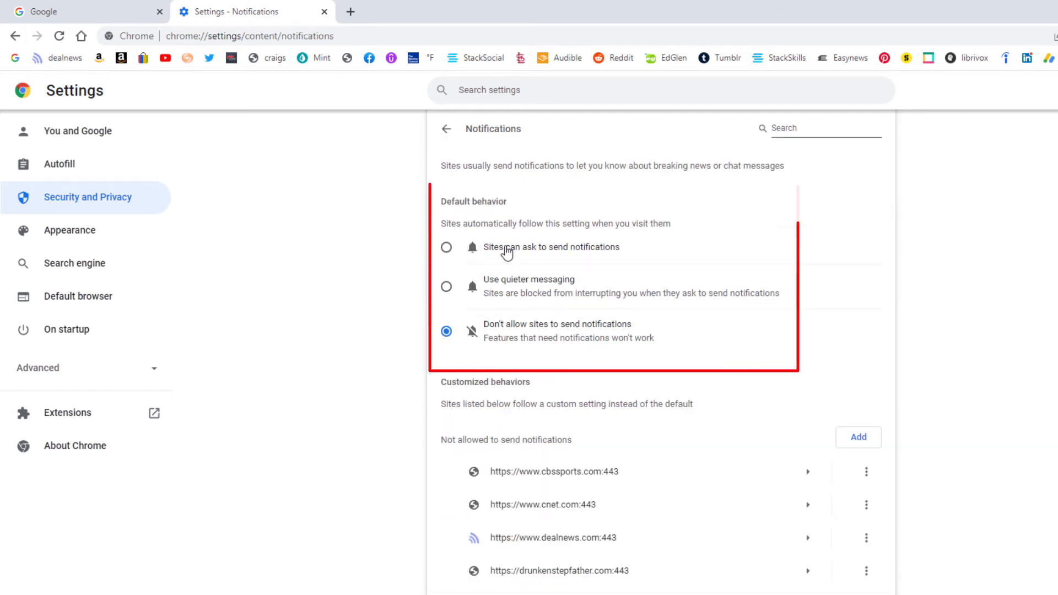
{"action": "mouse_move", "coordinate": [490, 344]}
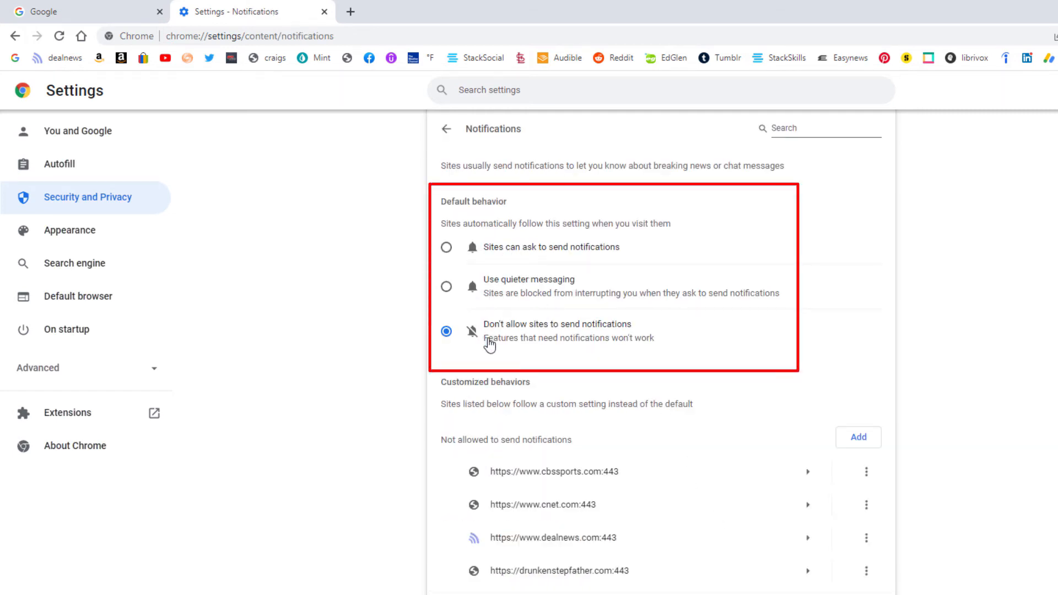
{"action": "mouse_move", "coordinate": [515, 289]}
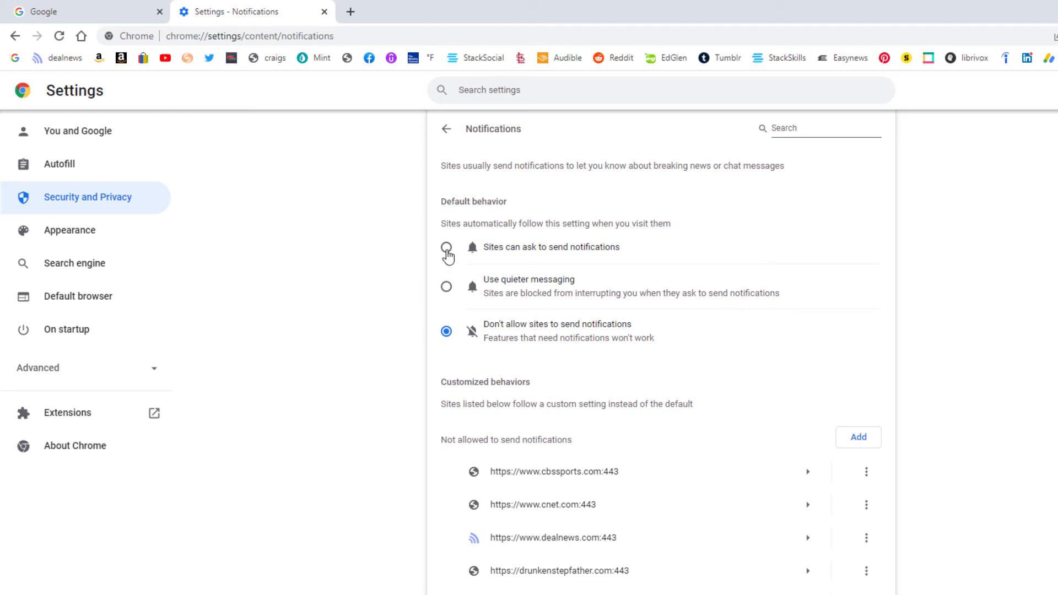
{"action": "left_click", "coordinate": [446, 247]}
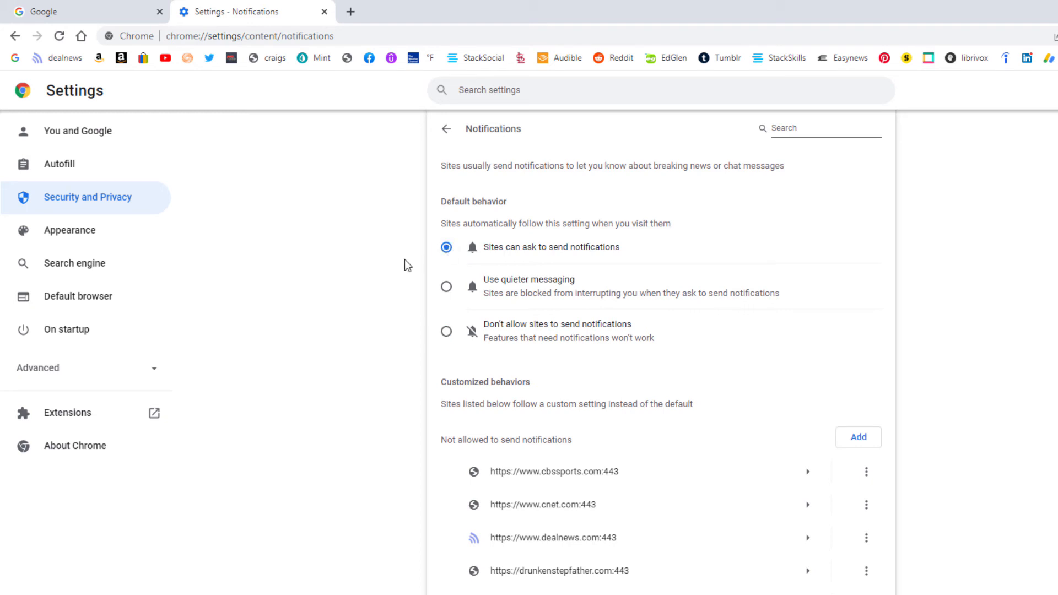
{"action": "mouse_move", "coordinate": [412, 273]}
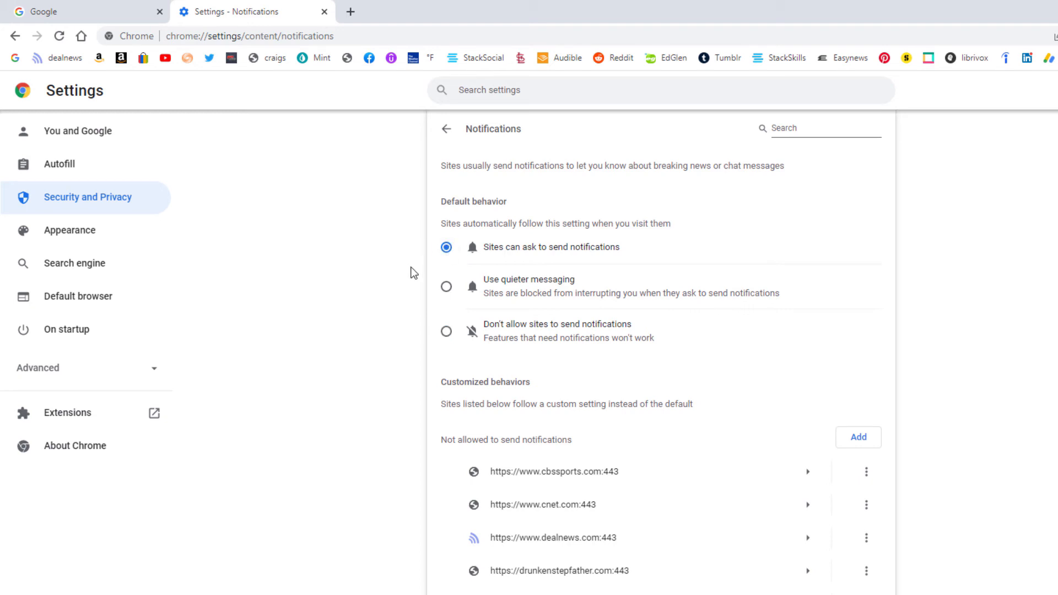
{"action": "mouse_move", "coordinate": [448, 295]}
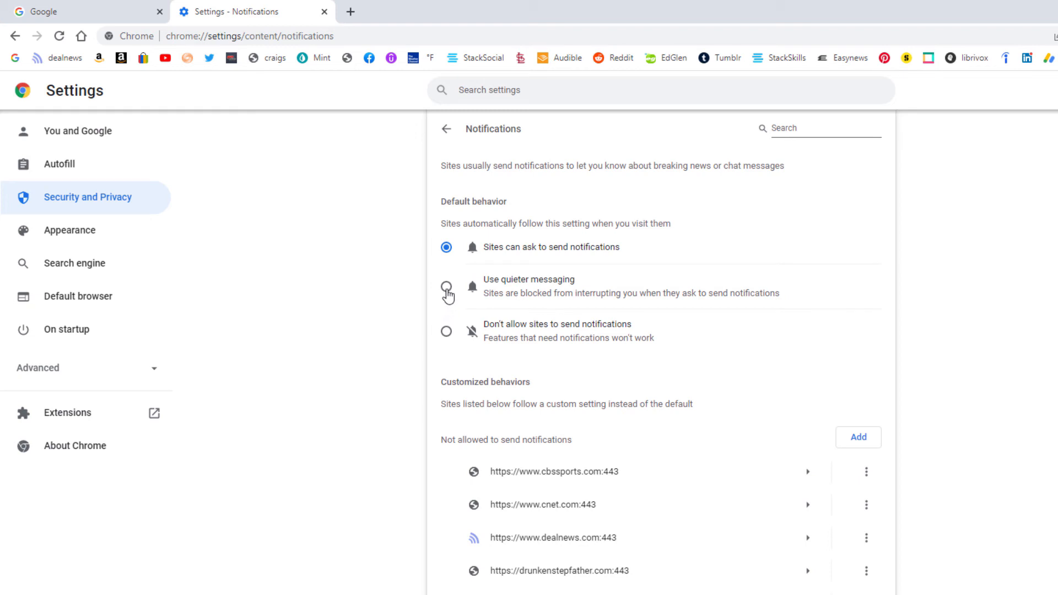
{"action": "left_click", "coordinate": [445, 286]}
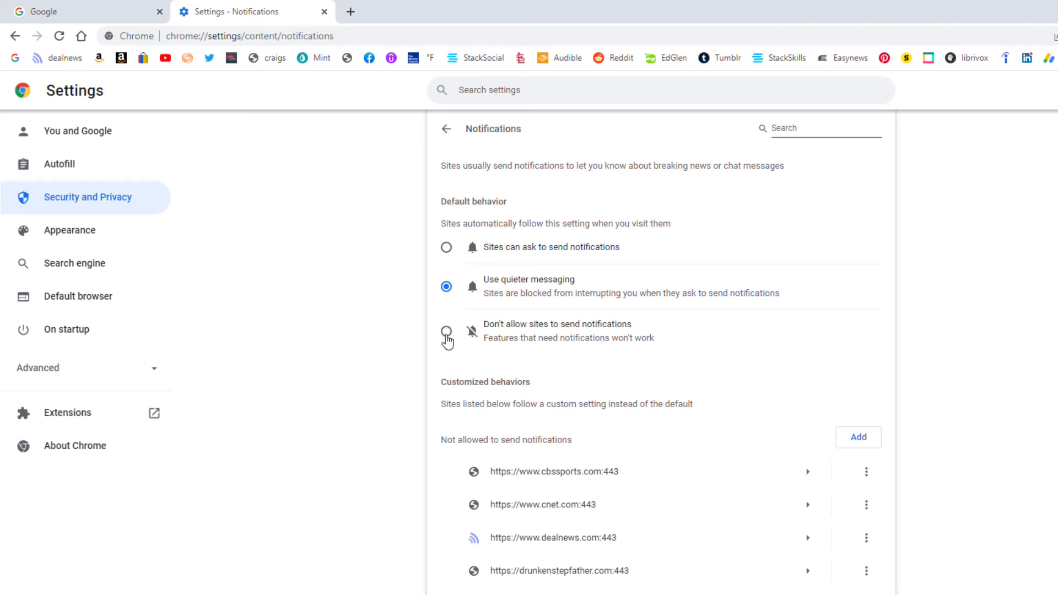
{"action": "mouse_move", "coordinate": [450, 341]}
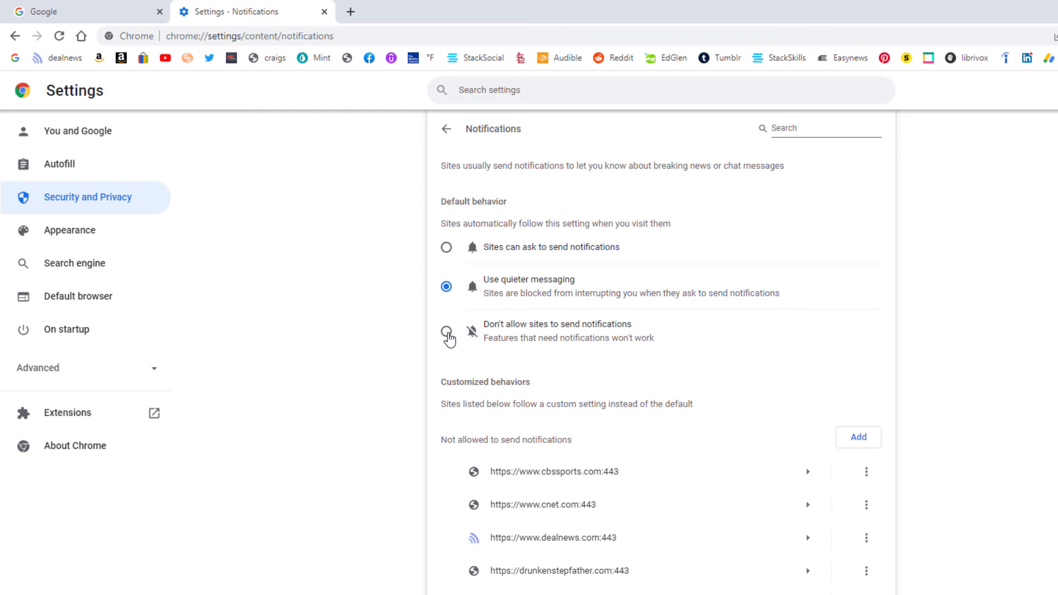
{"action": "left_click", "coordinate": [446, 331]}
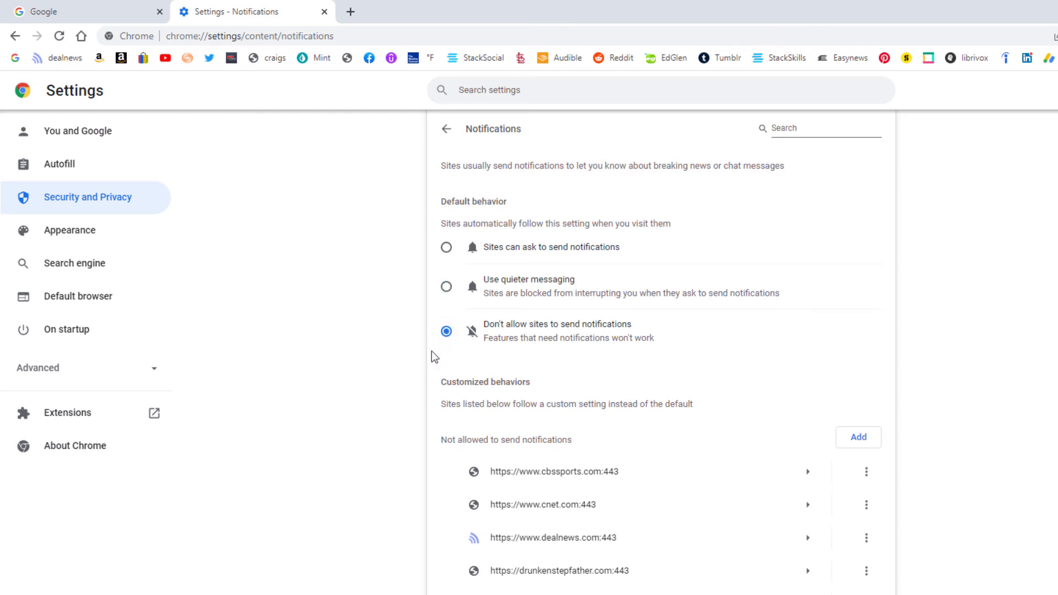